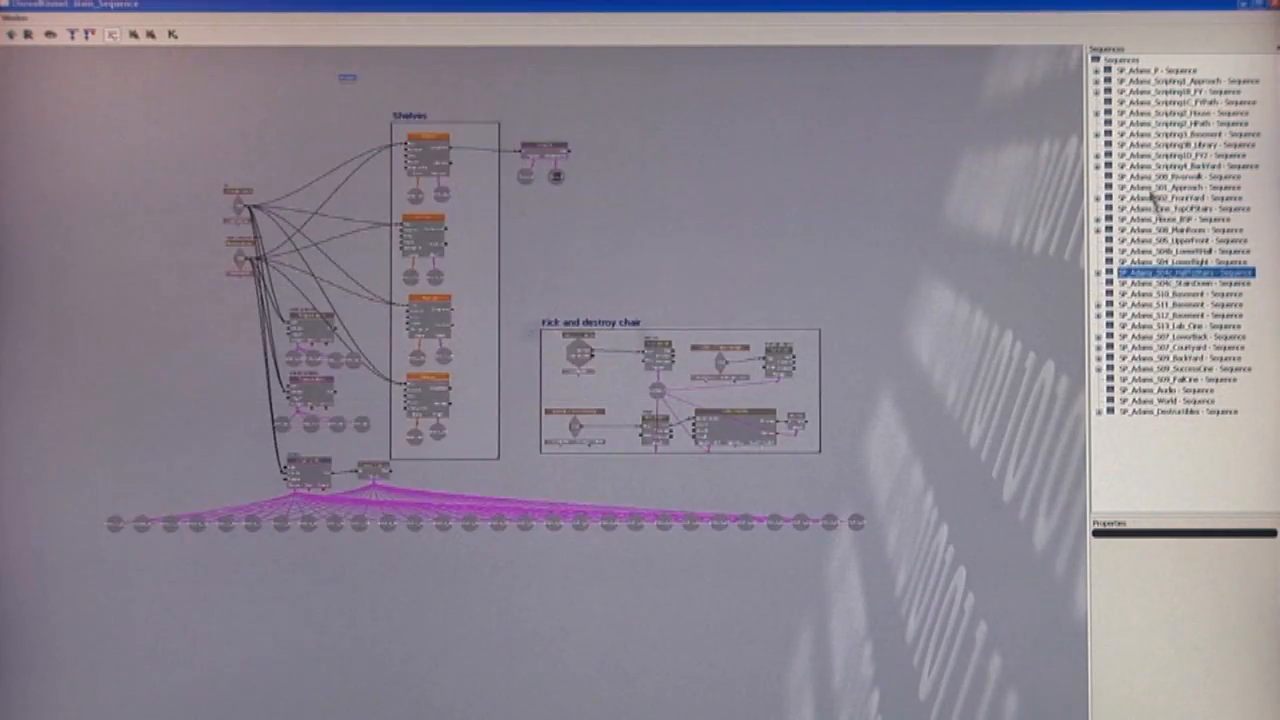
Start Play In Editor and walk the soldier toward the stone archway beside the parked car.
click(1175, 149)
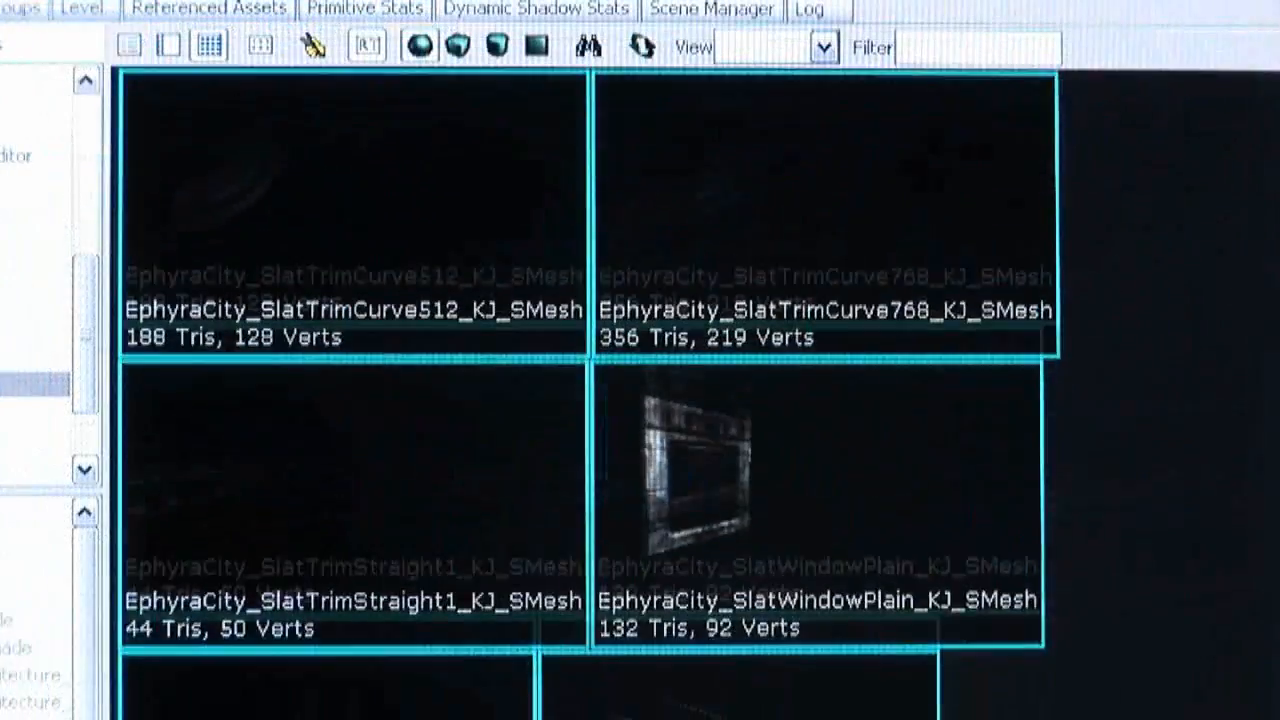
scroll(down, 3)
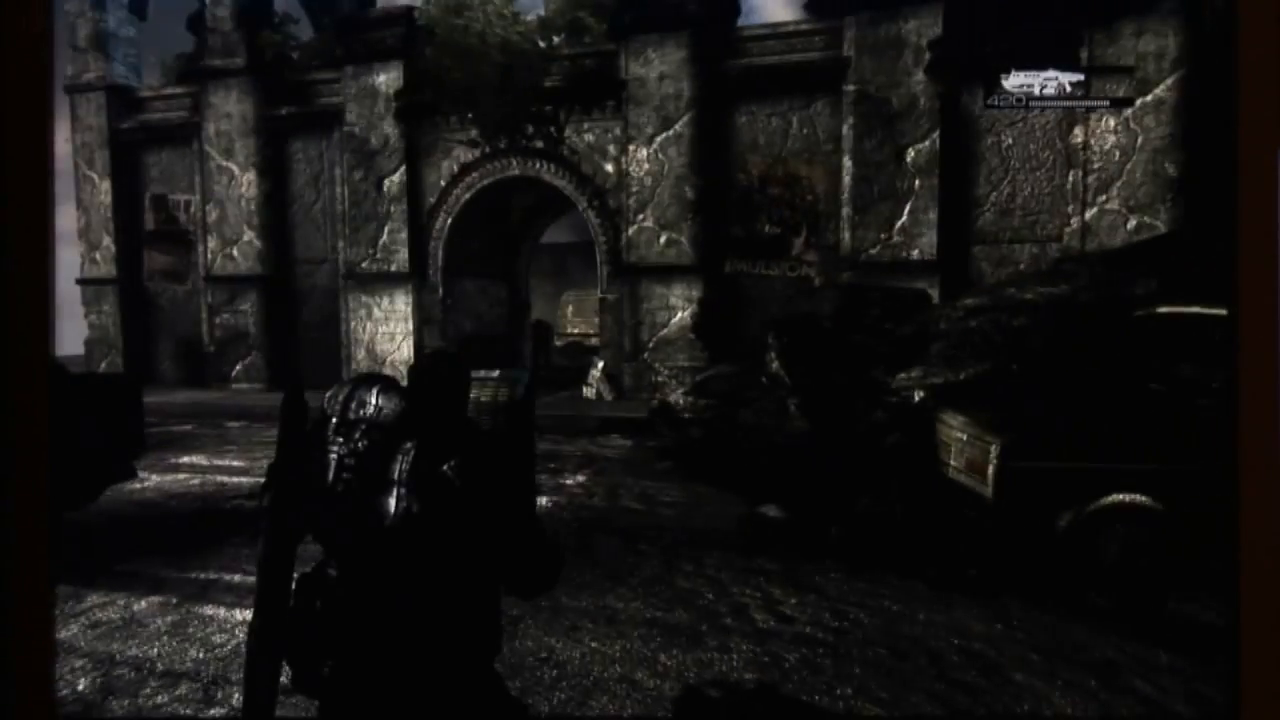
mouse_move(640, 360)
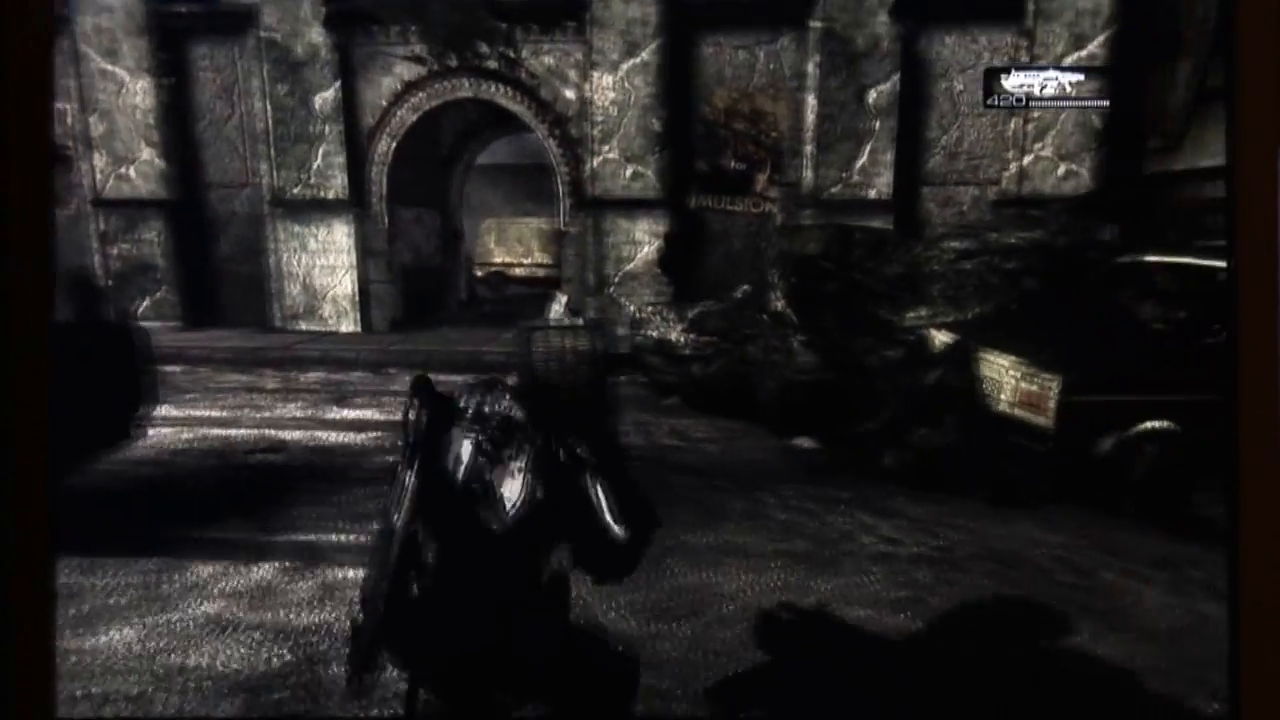